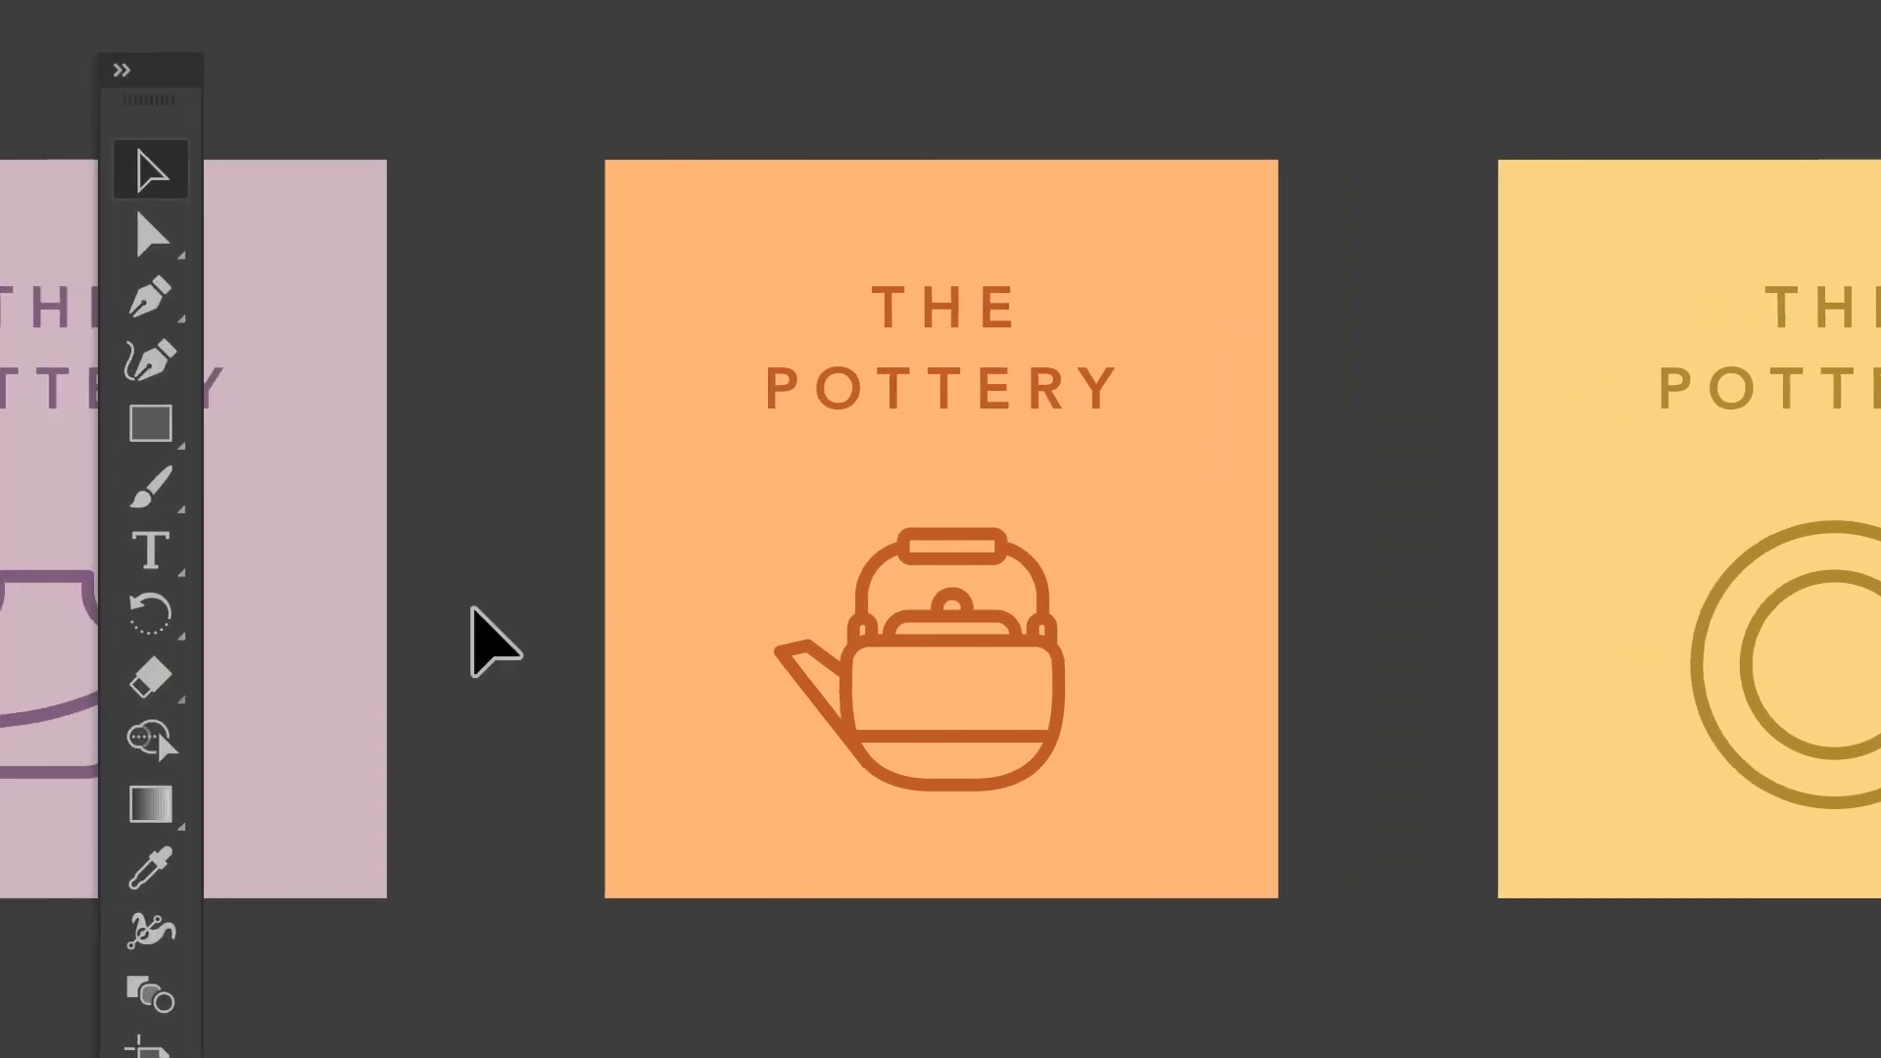
pyautogui.moveTo(768, 282)
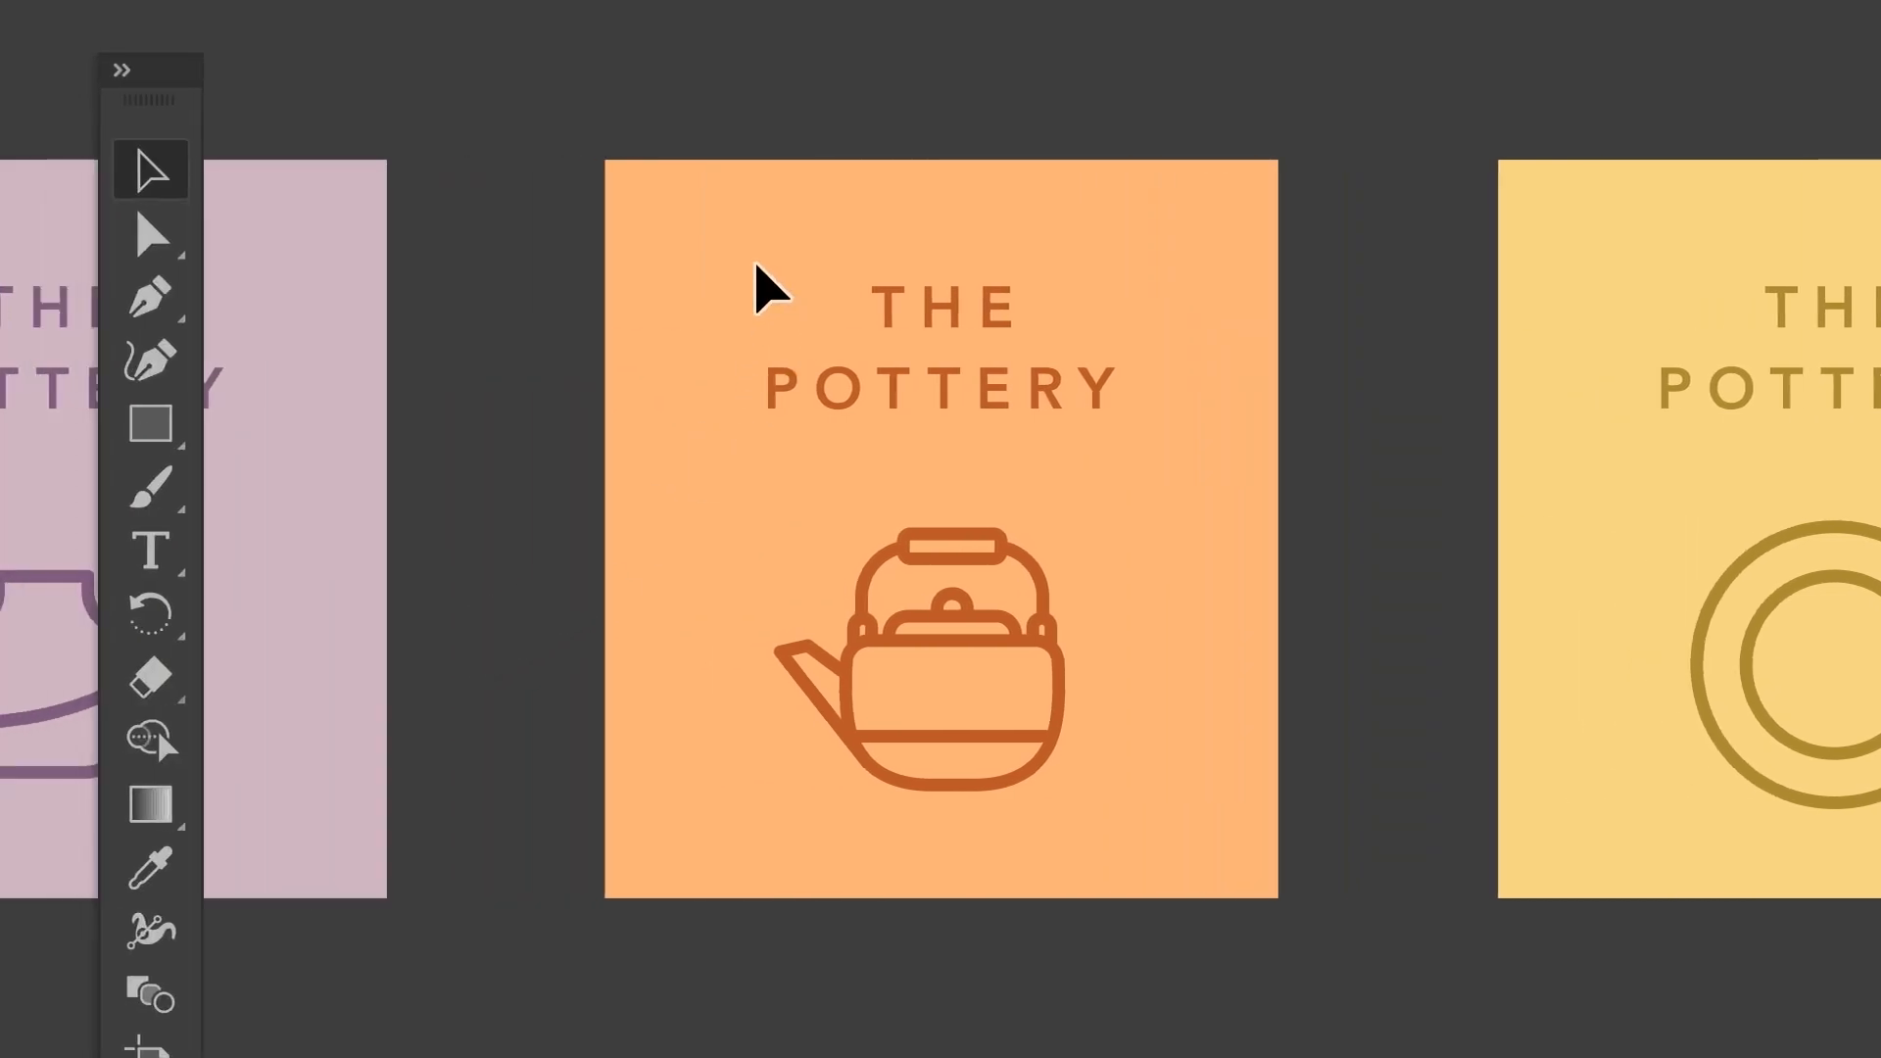
# Align THE POTTERY title and the teapot on their horizontal centres via Horizontal Align Center
pyautogui.click(939, 349)
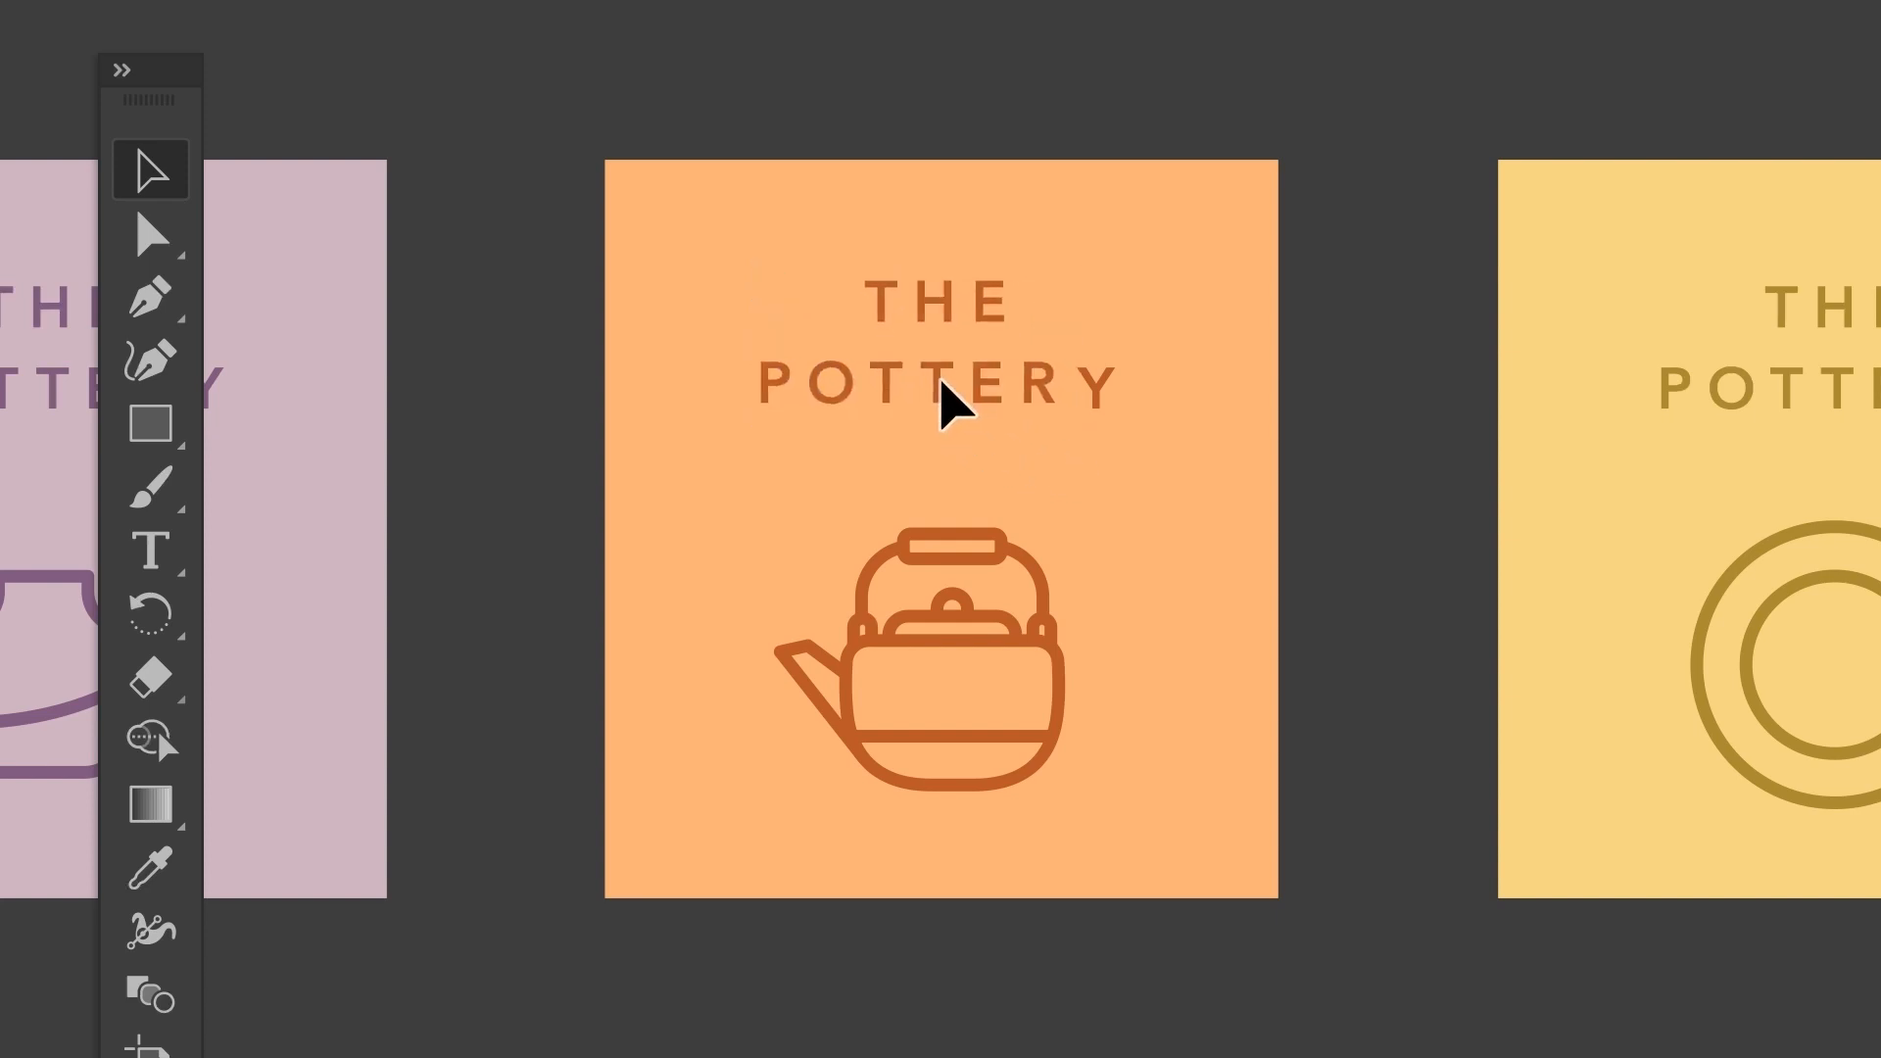
pyautogui.click(944, 384)
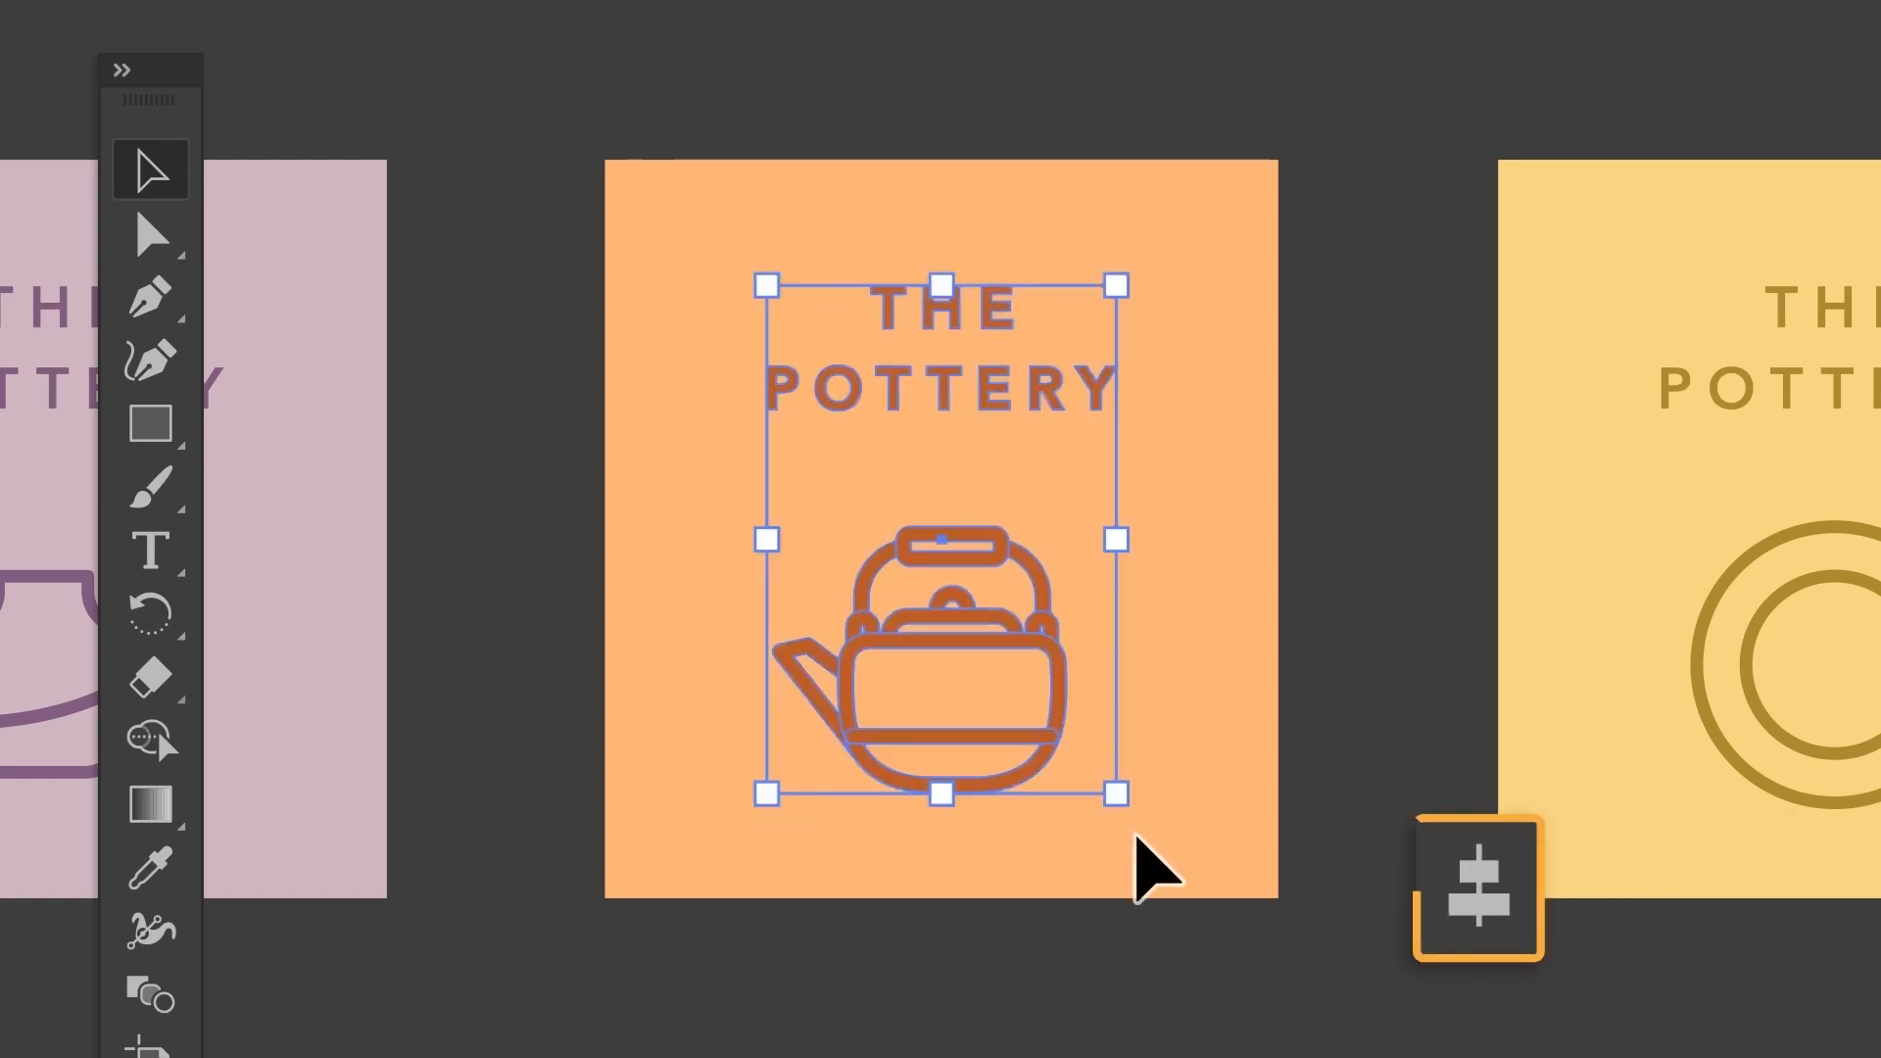
pyautogui.click(1478, 881)
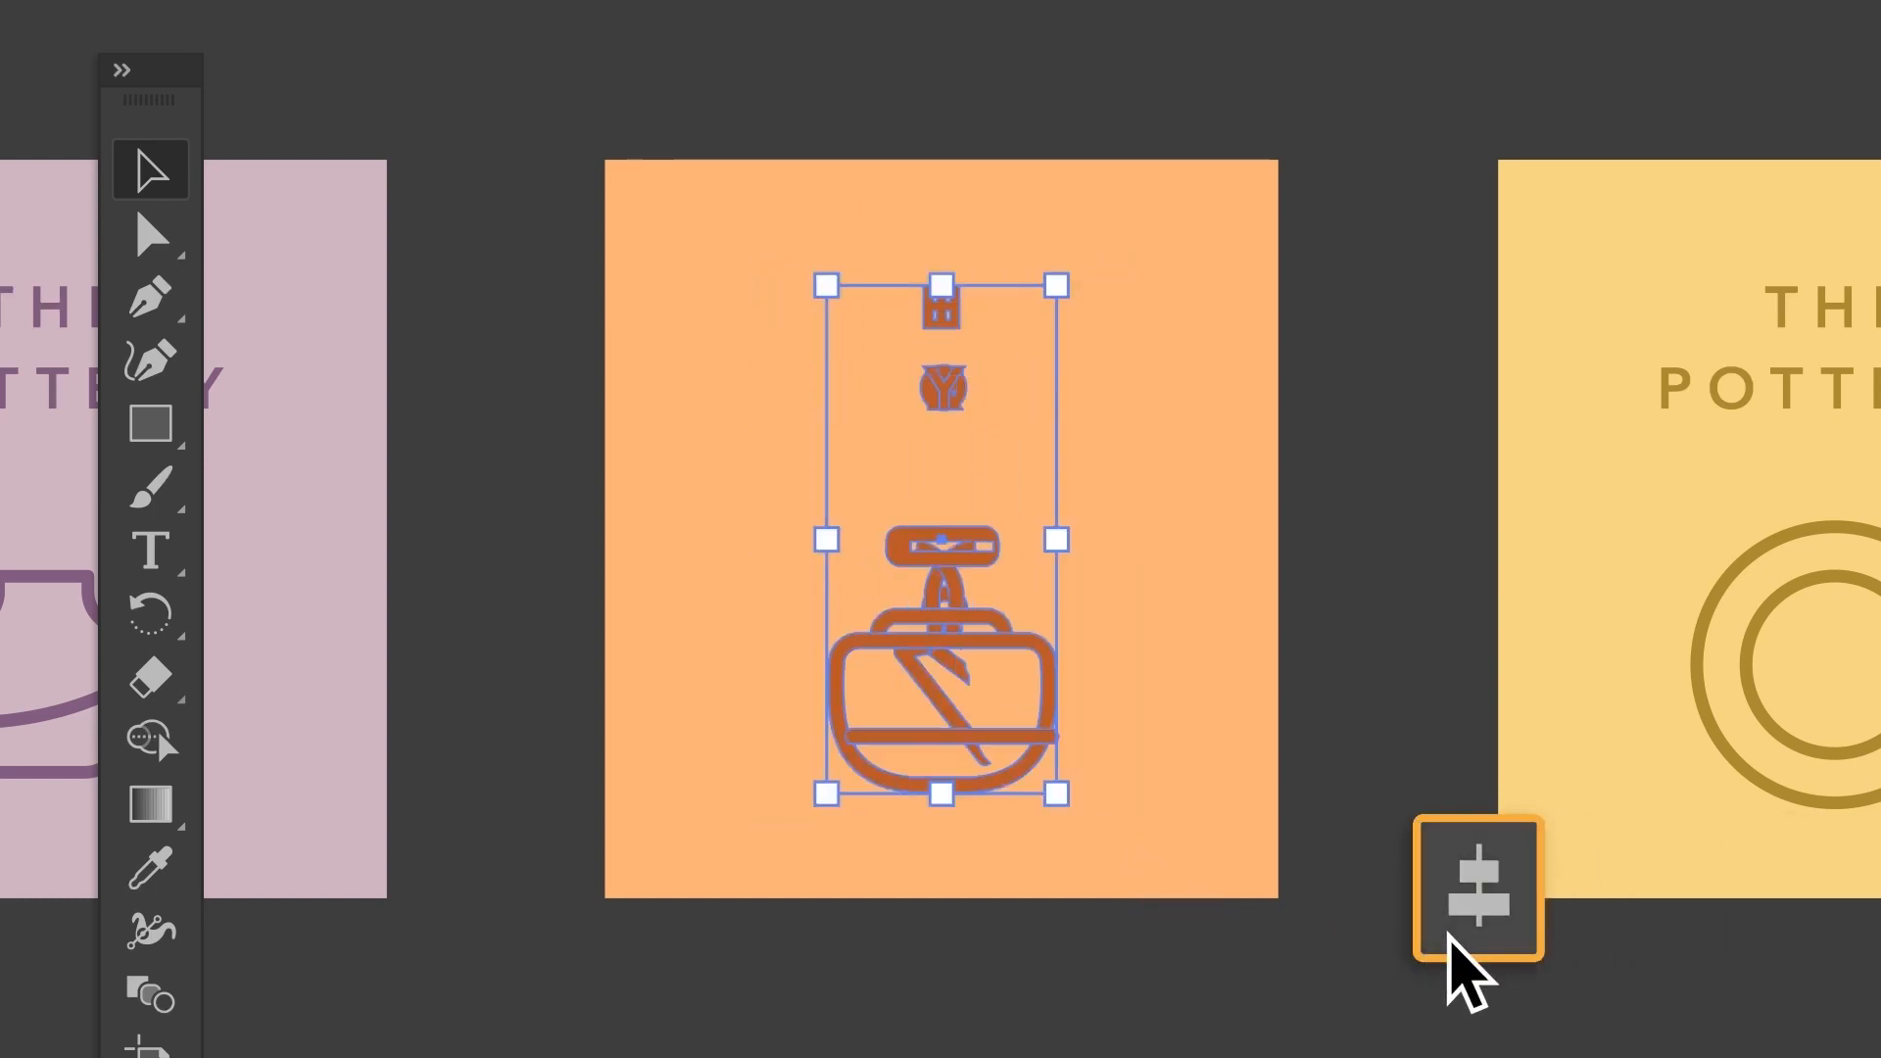
pyautogui.click(1481, 884)
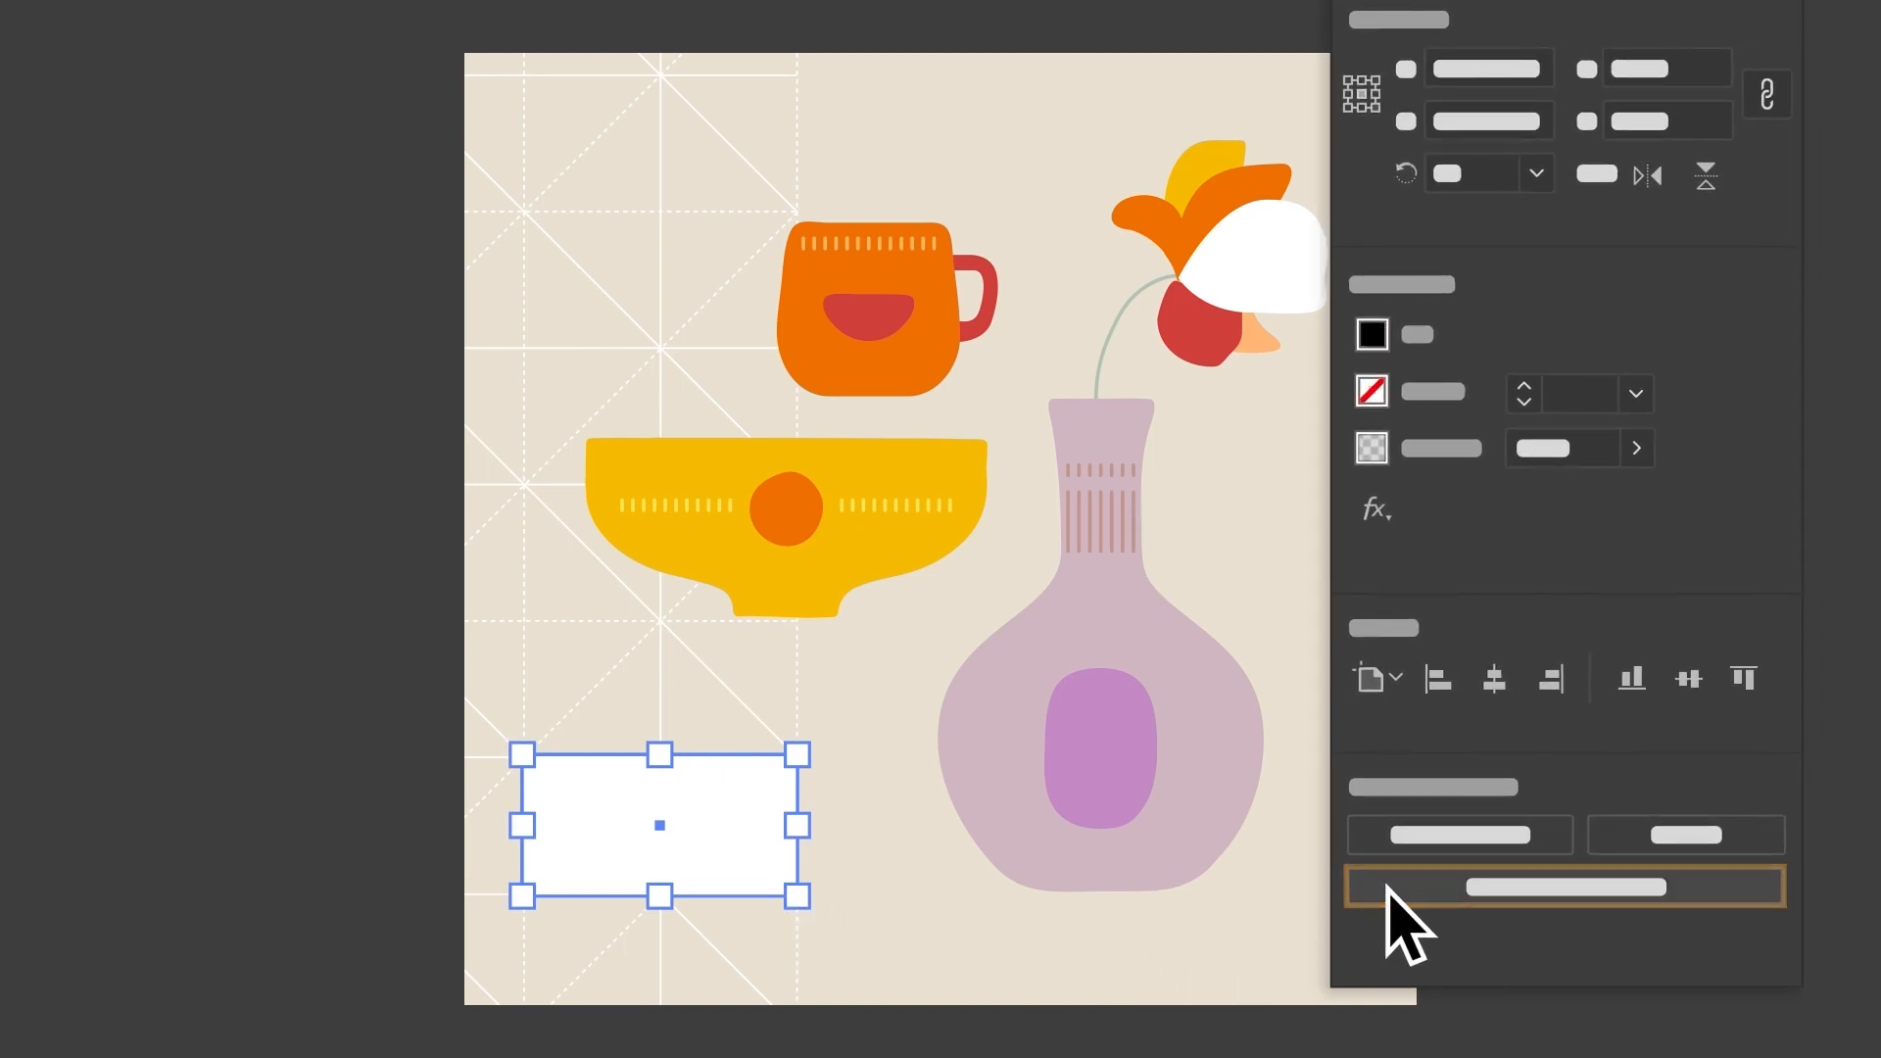
# Add OPEN STUDIO type inside the white rectangle with the Properties Quick Action, then select a flower petal
pyautogui.click(1563, 886)
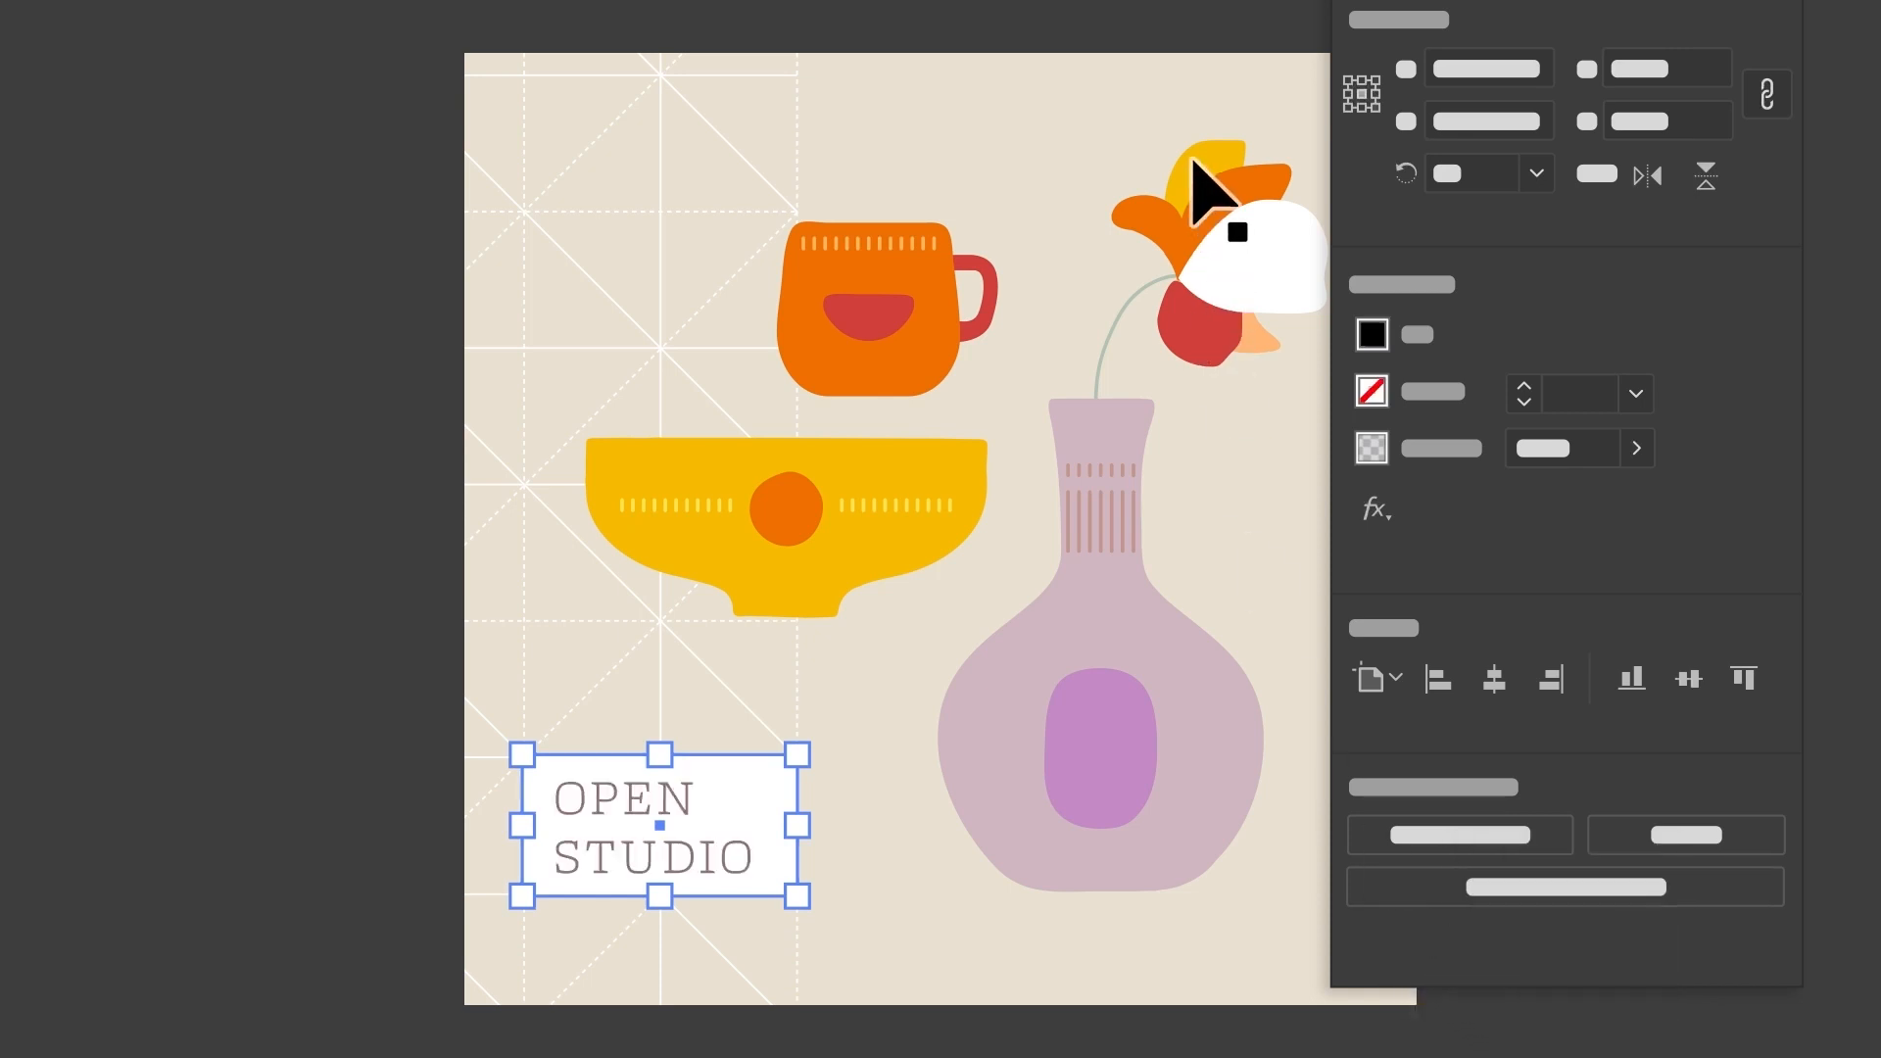
pyautogui.click(1199, 192)
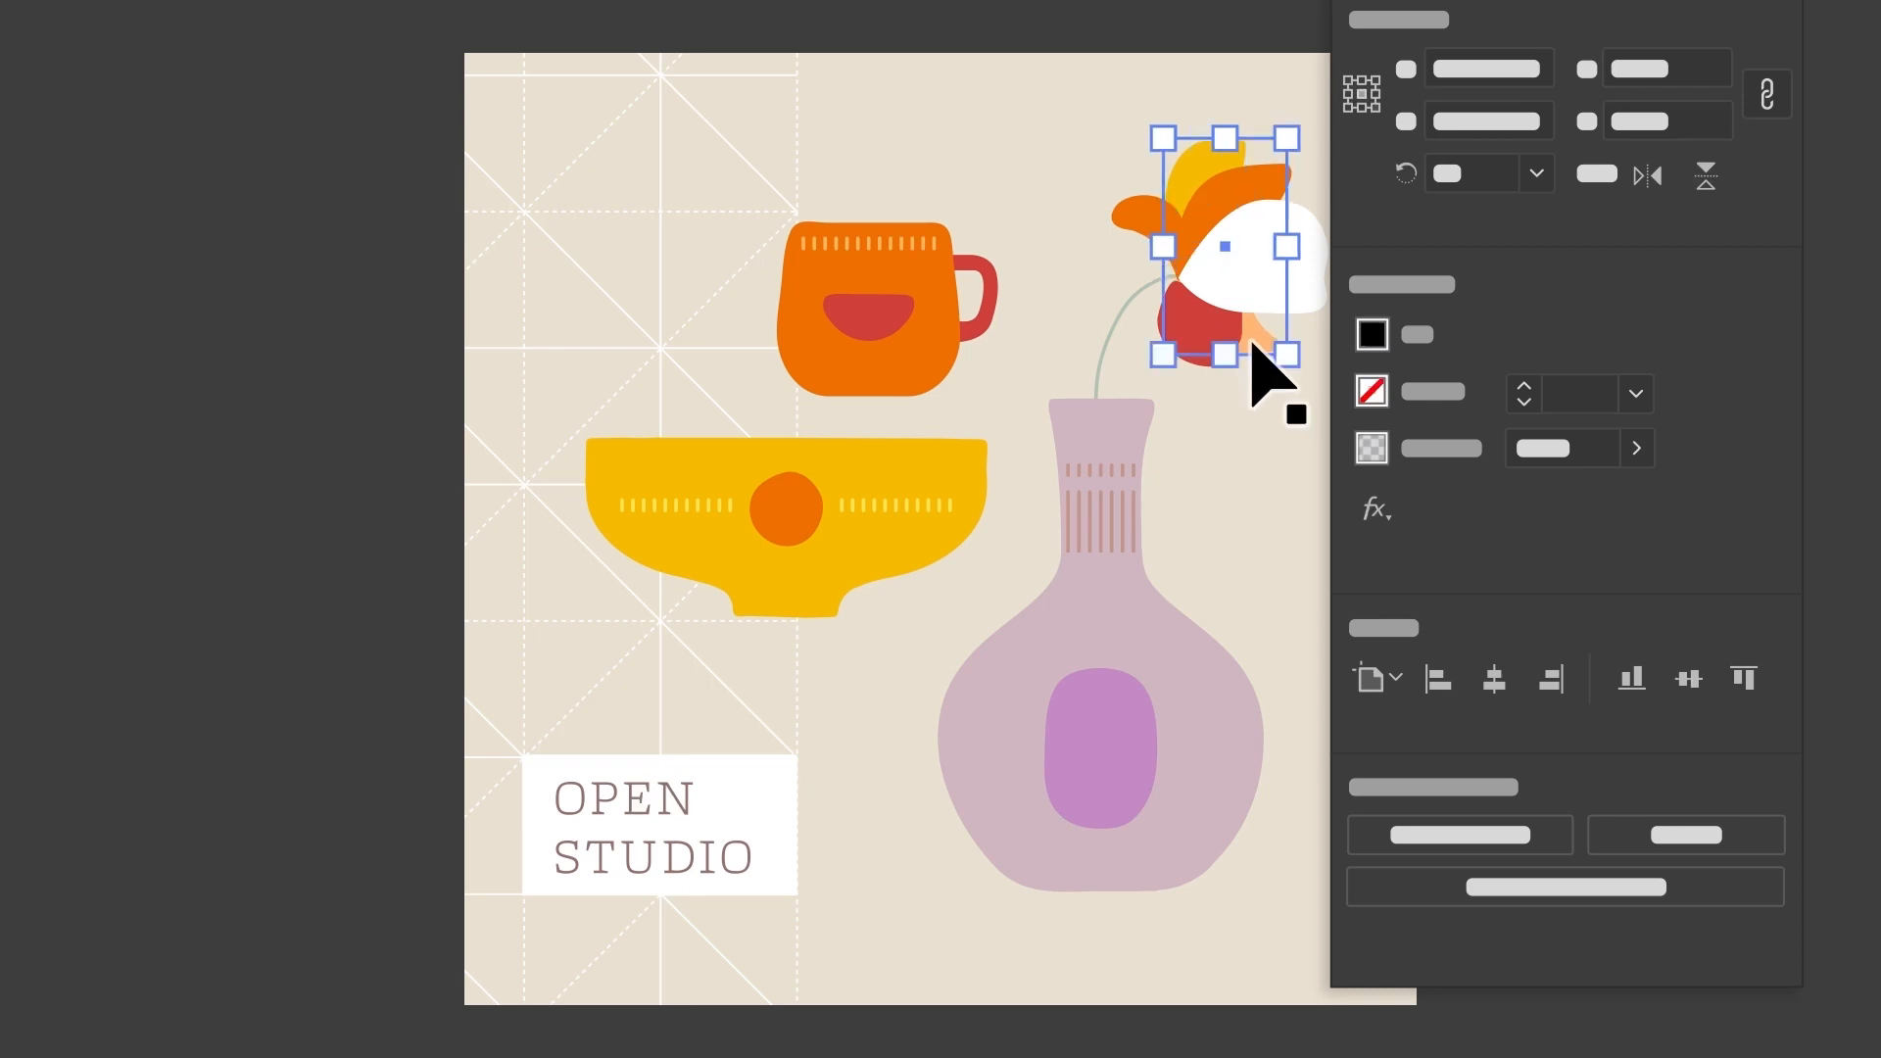
pyautogui.click(1458, 834)
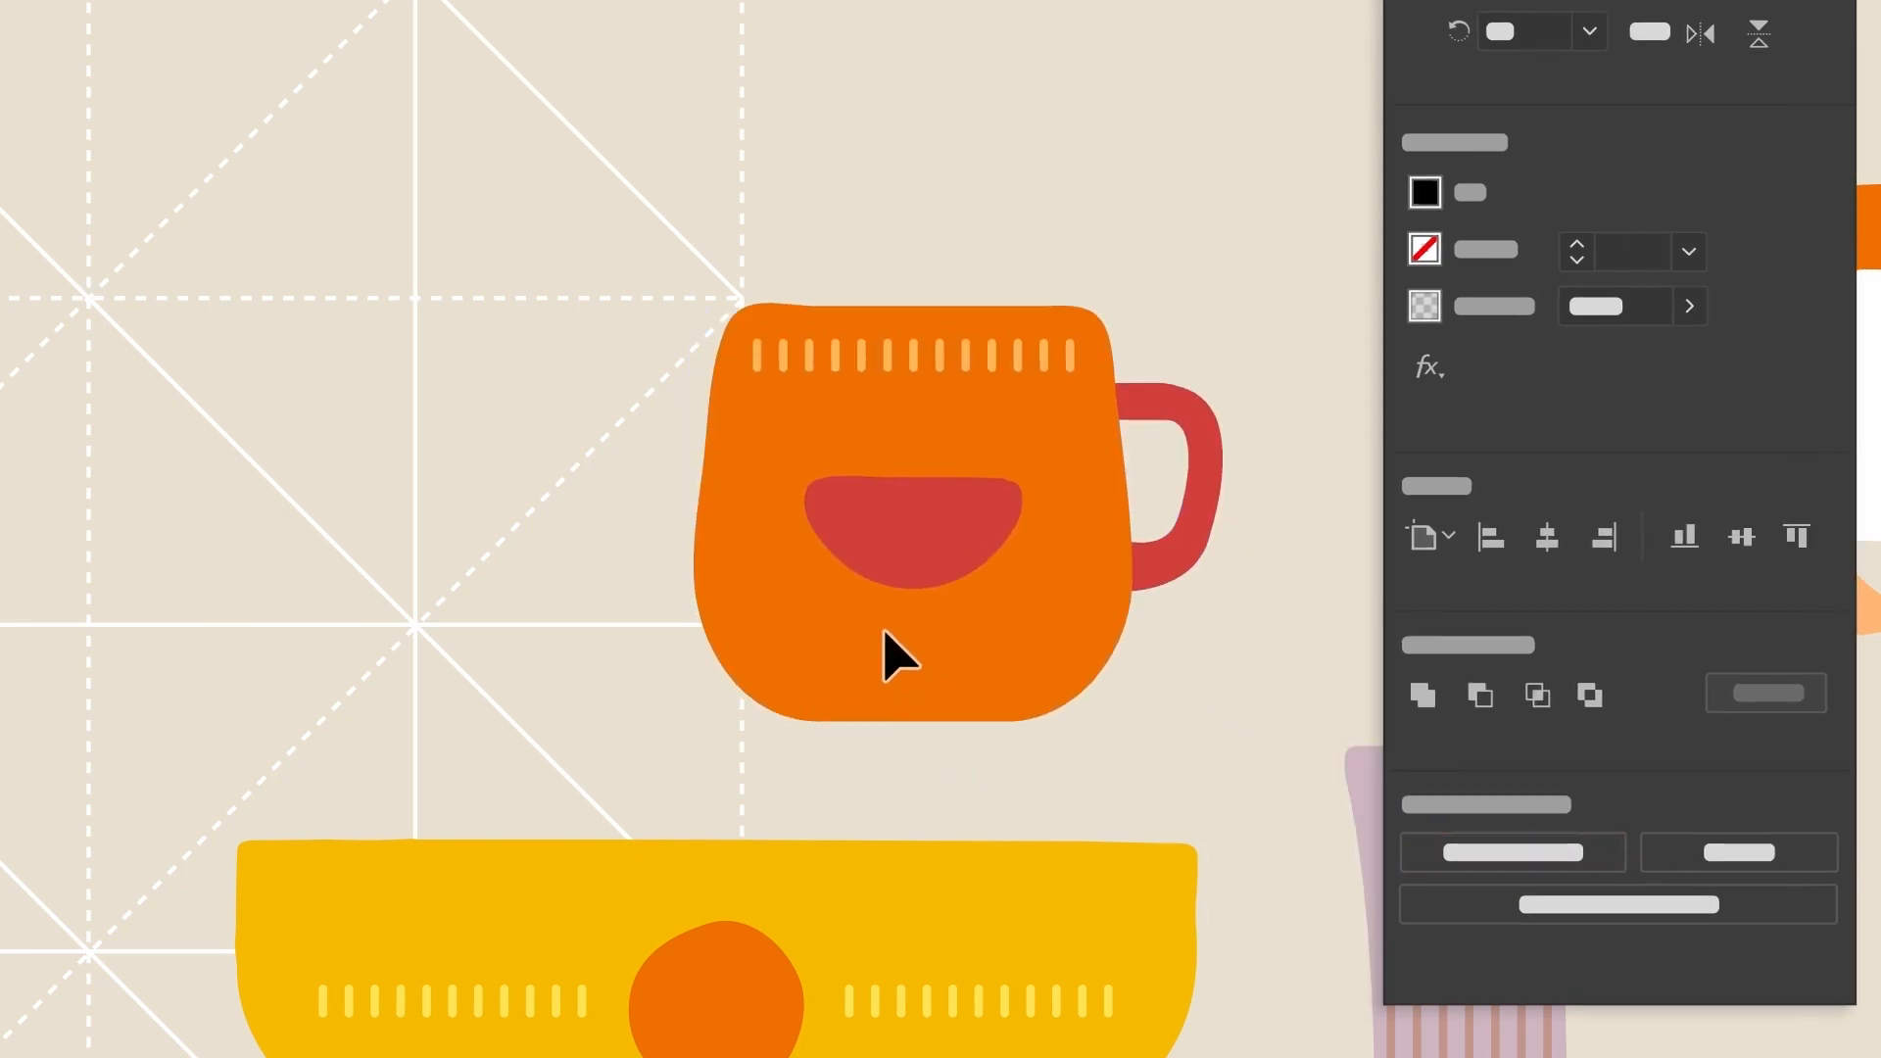
# Select the orange cup and adjust its shapes with the Pathfinder options in Properties
pyautogui.click(894, 654)
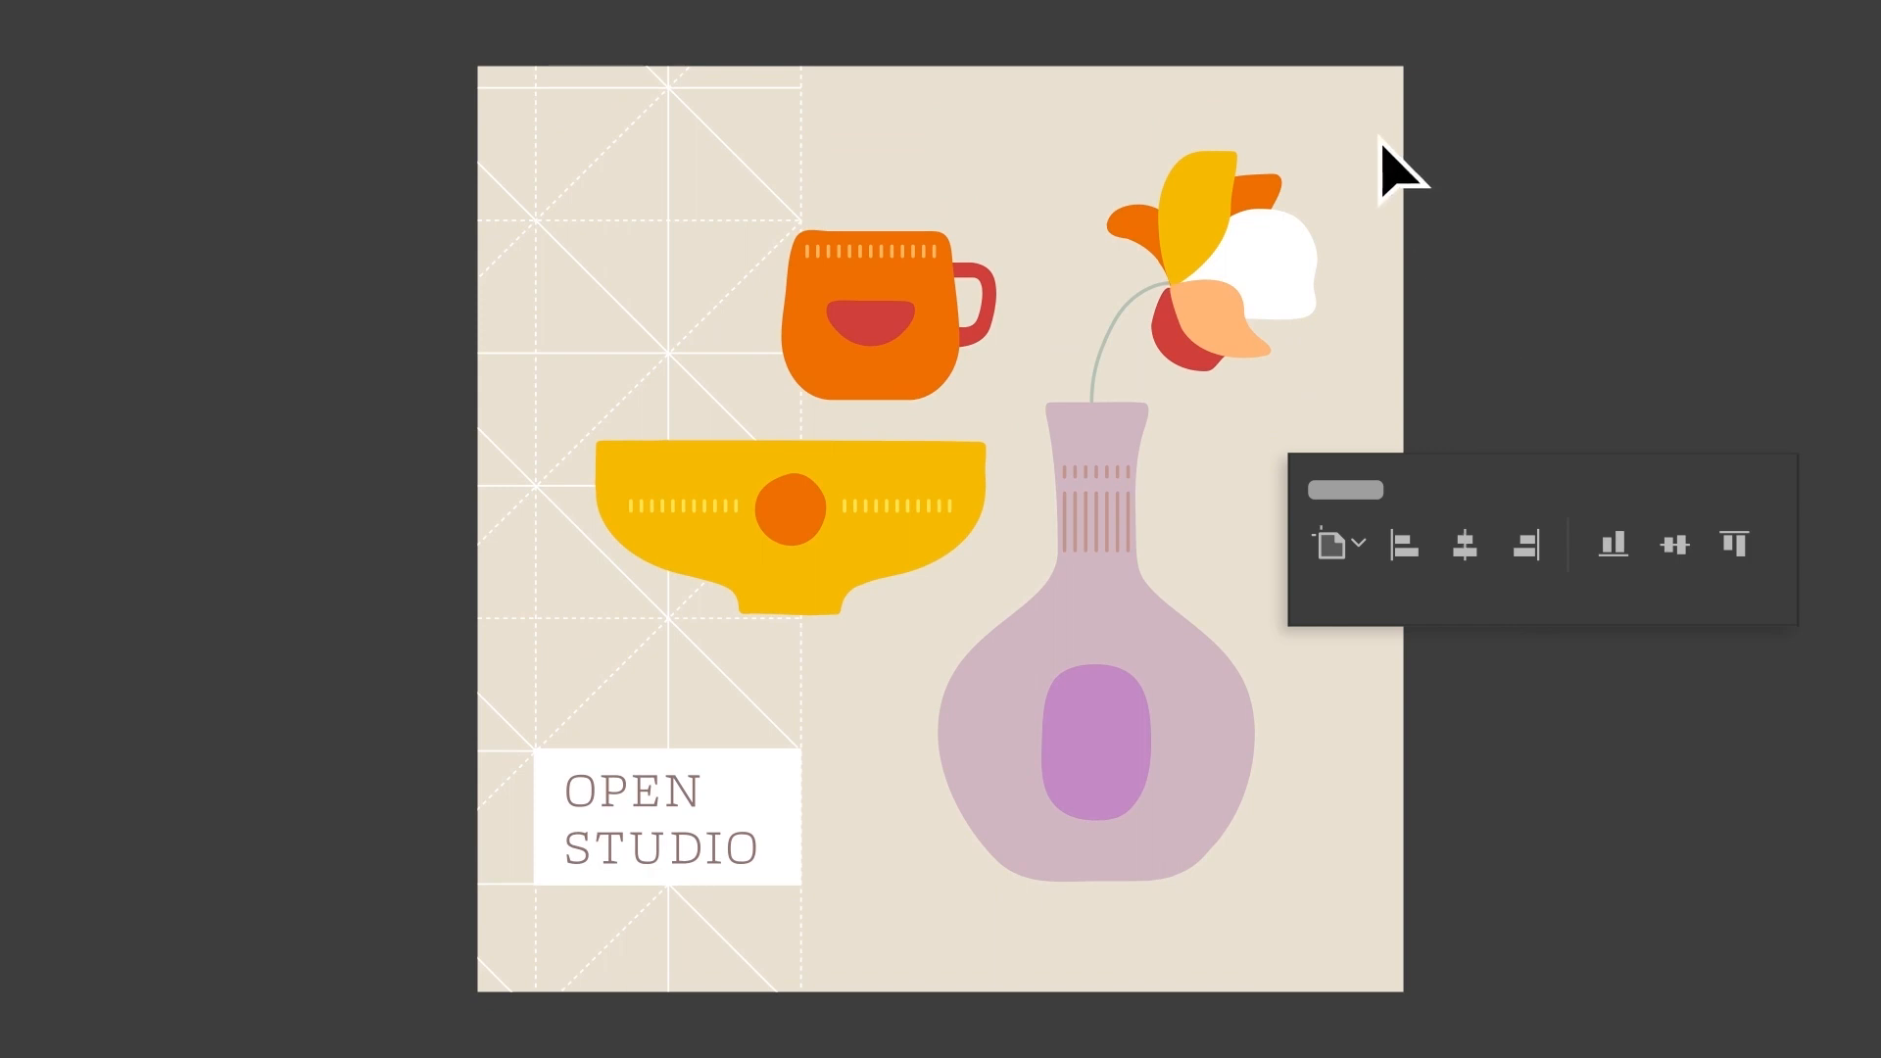
# Centre the grouped still-life artwork horizontally on the artboard using Align To Artboard
pyautogui.click(629, 750)
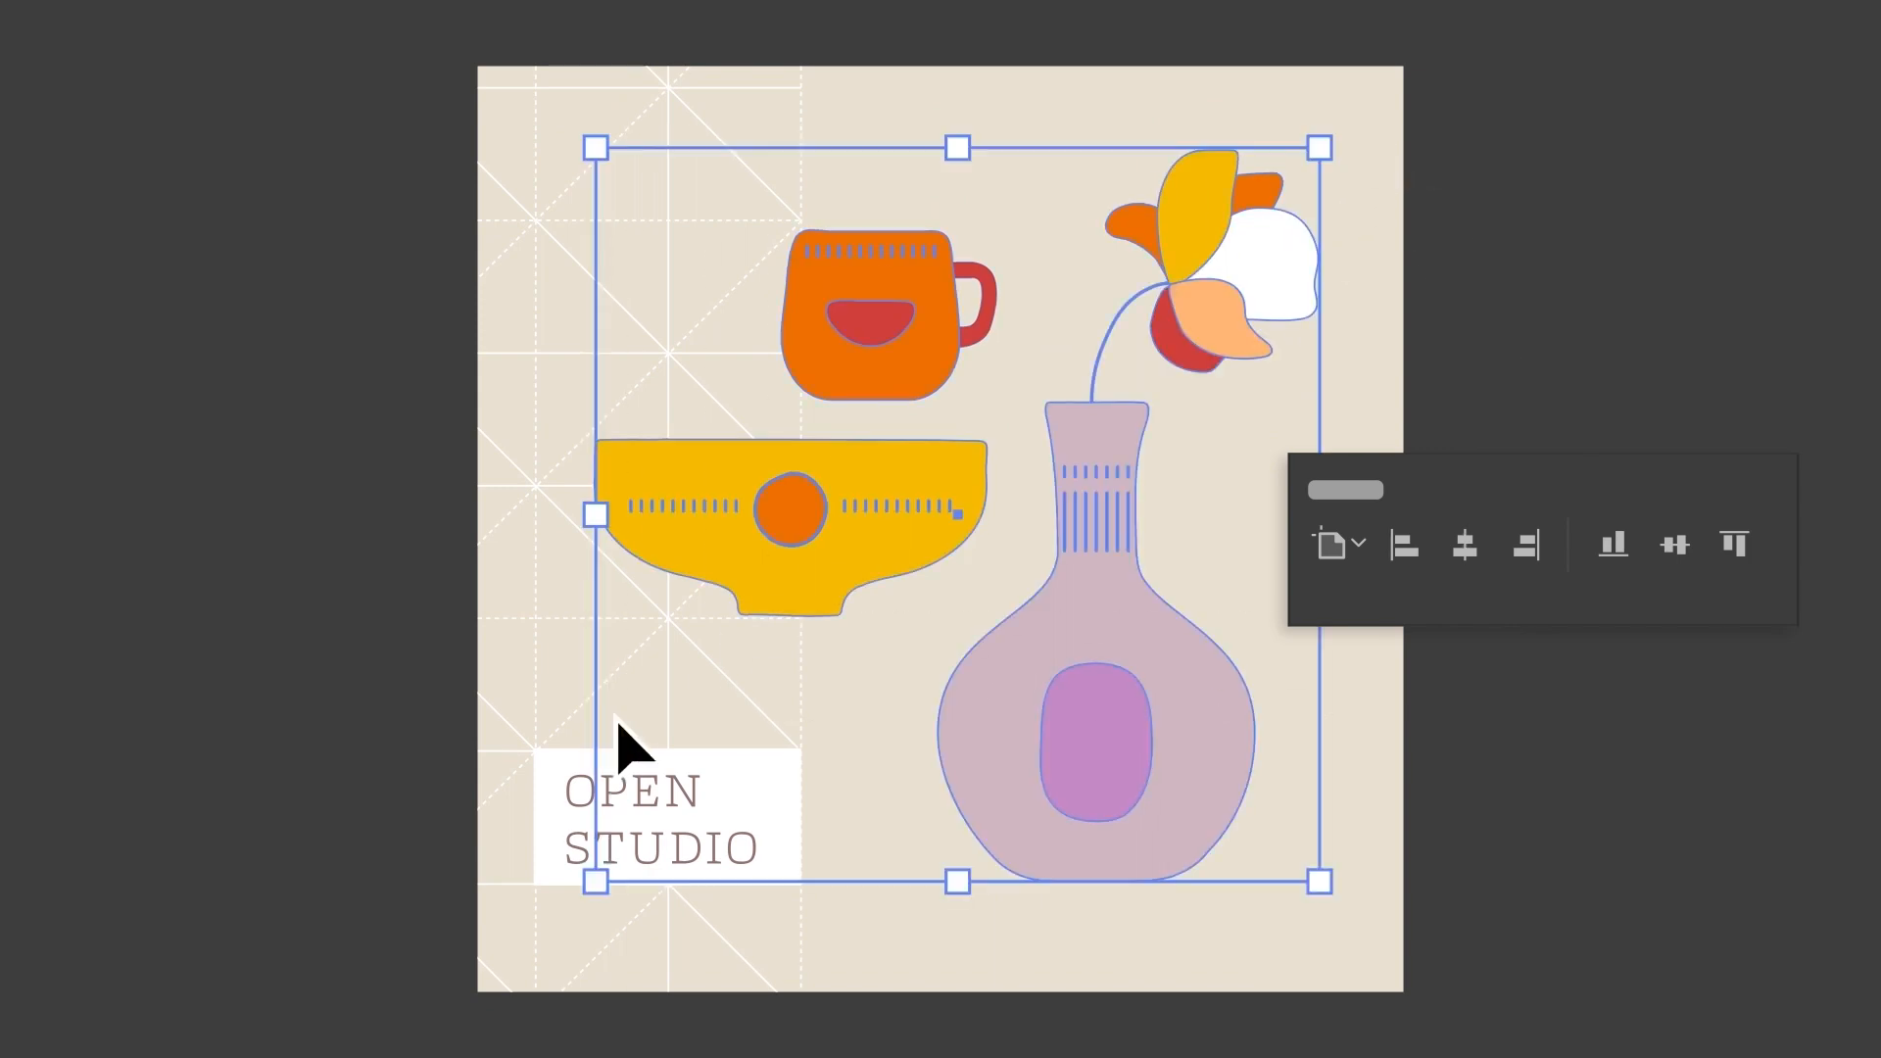
pyautogui.click(1462, 545)
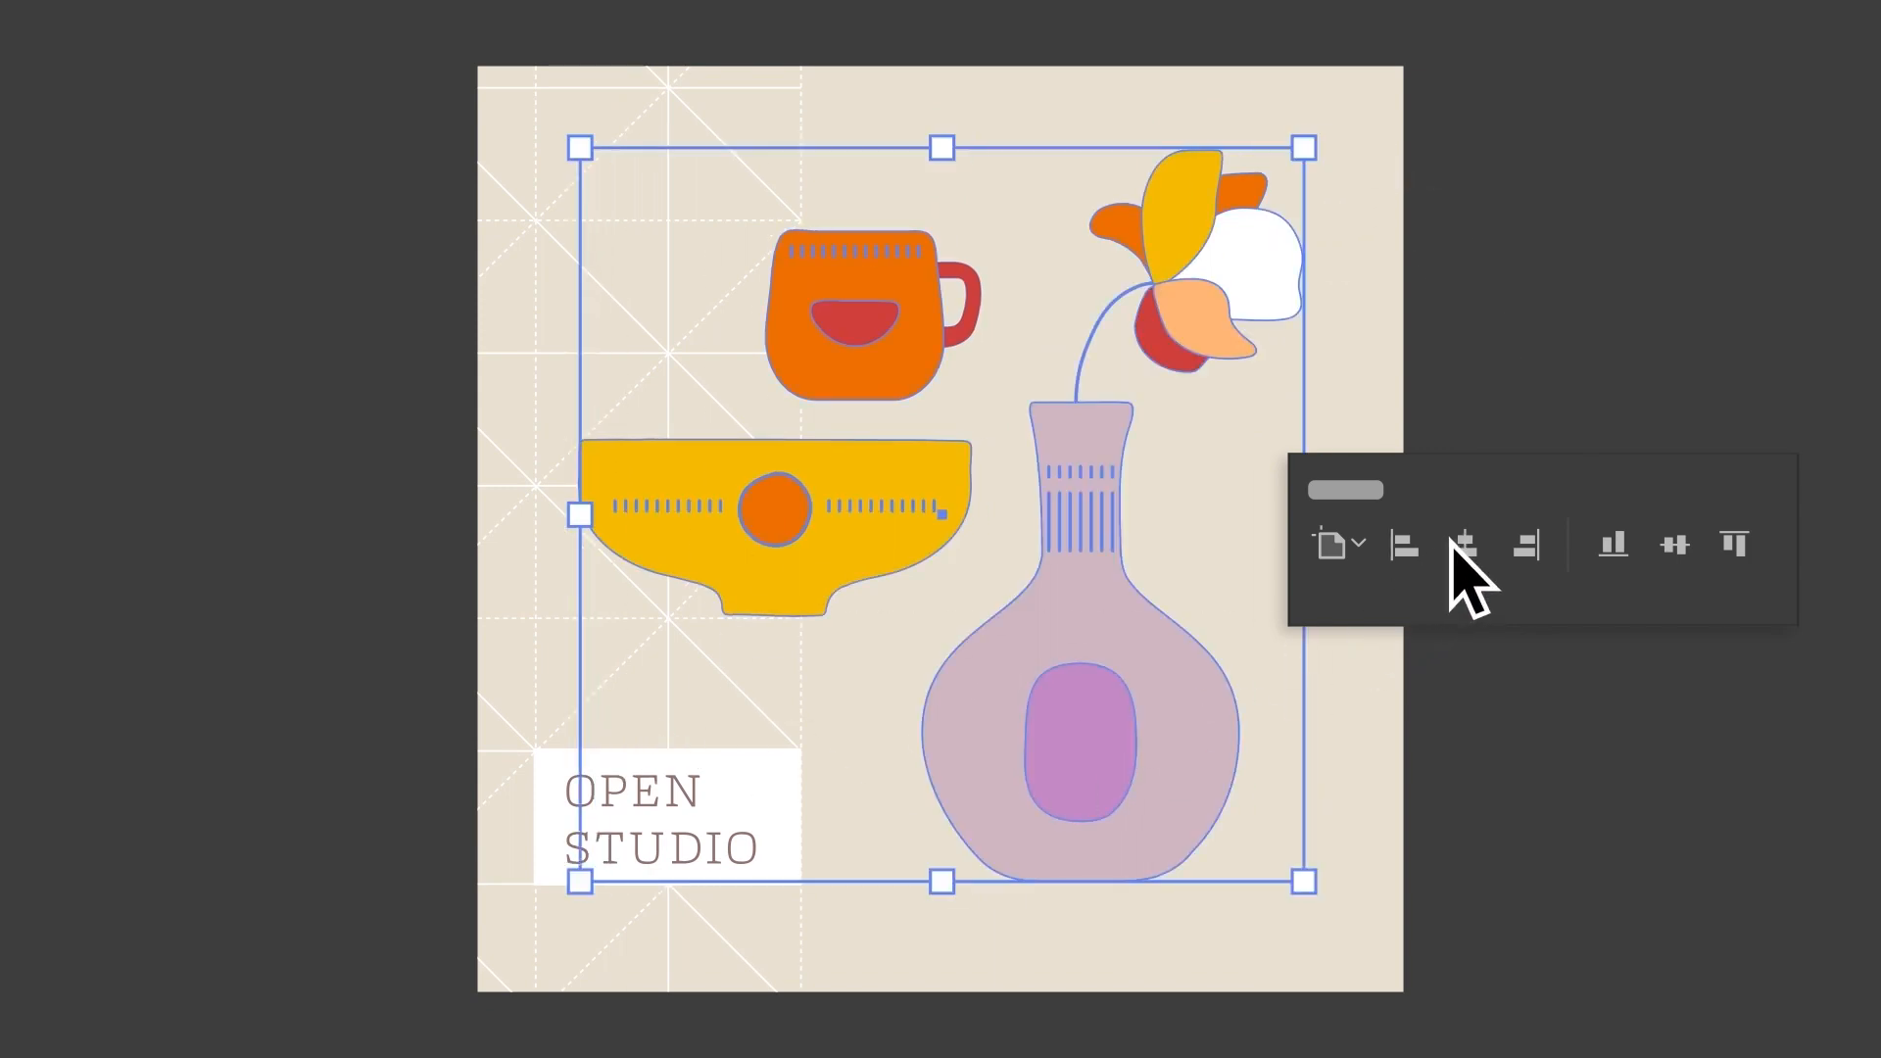